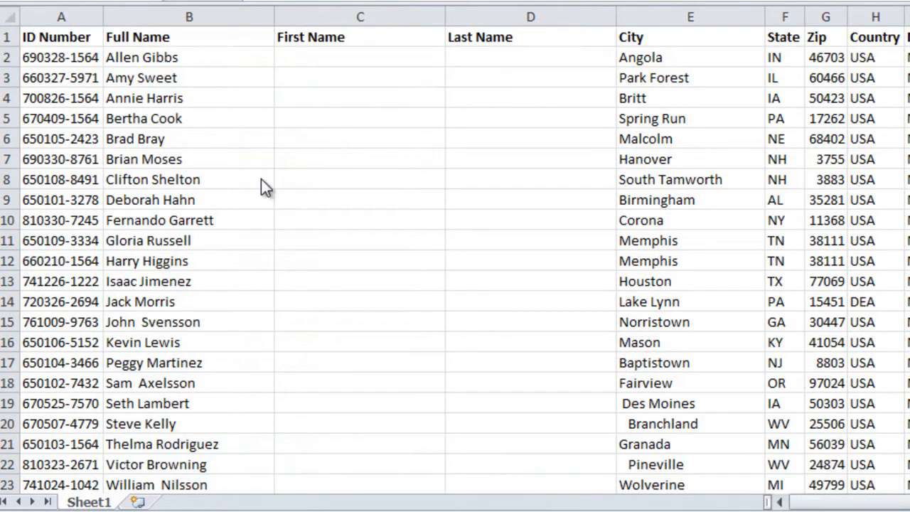
# Select every Full Name entry from B2 down to the last row of data.
pyautogui.click(530, 57)
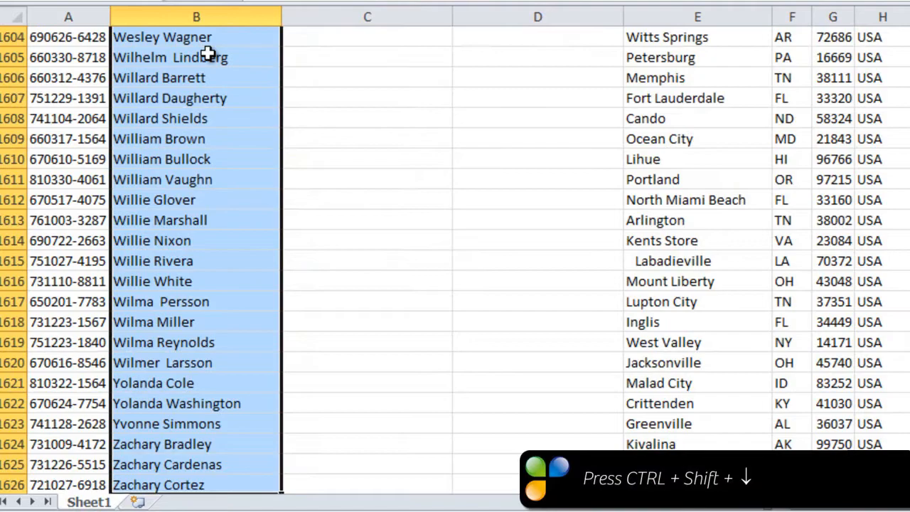
pyautogui.press('ctrl+shift+down')
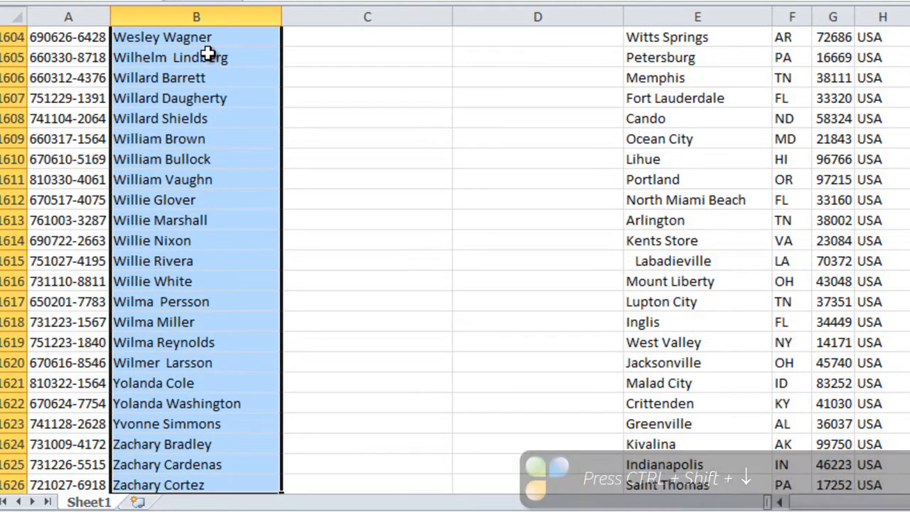
# Launch the Convert Text to Columns wizard from the Data ribbon for the selected names.
pyautogui.click(302, 29)
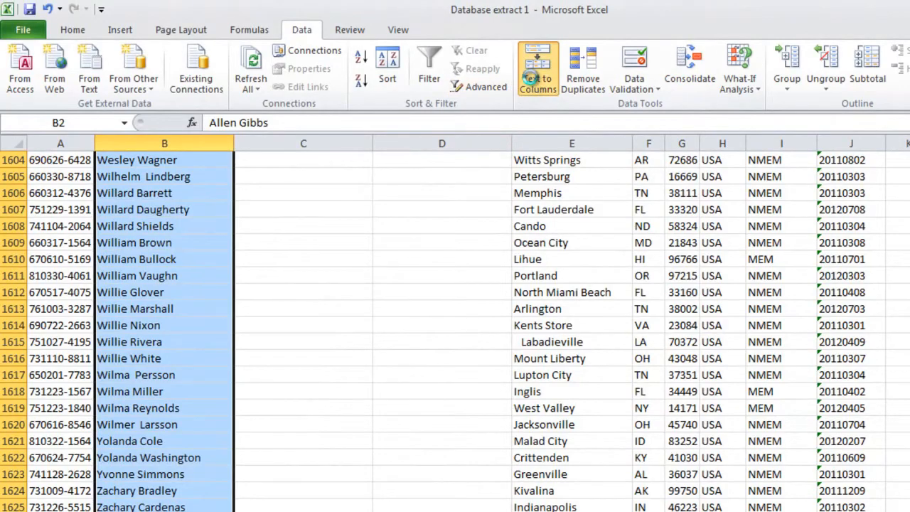
pyautogui.click(537, 69)
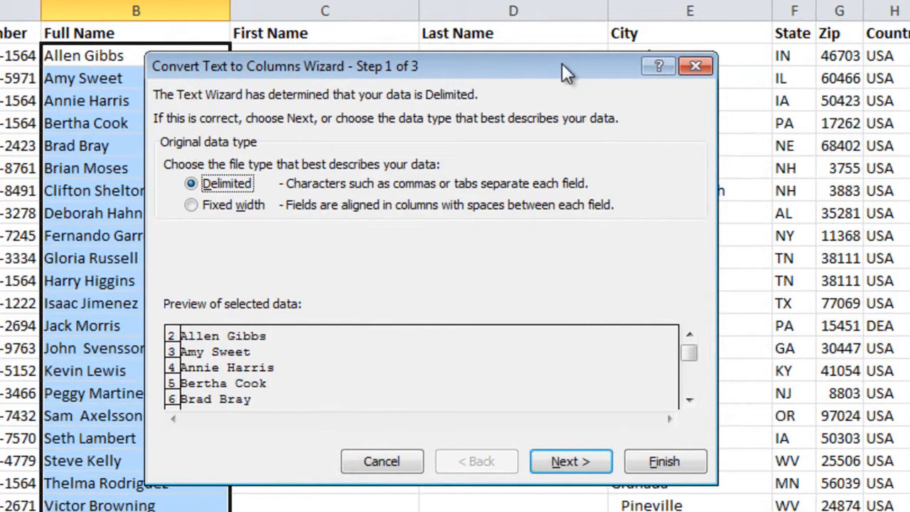
# In wizard step 2, split on Space instead of Tab, treating consecutive delimiters as one.
pyautogui.click(570, 461)
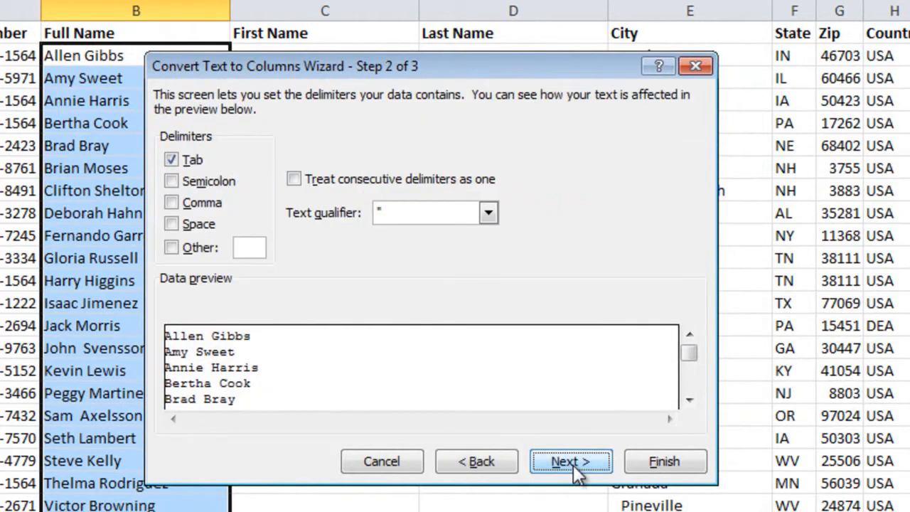
pyautogui.moveTo(278, 309)
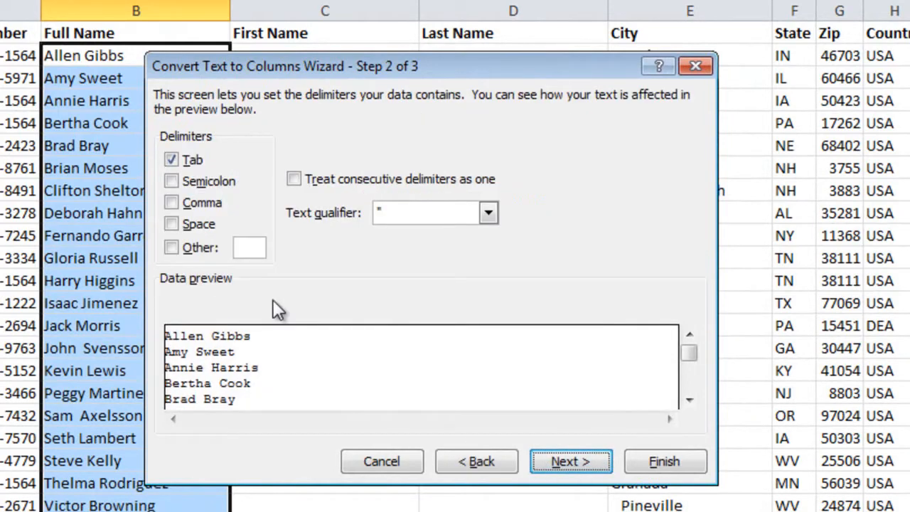
pyautogui.moveTo(264, 298)
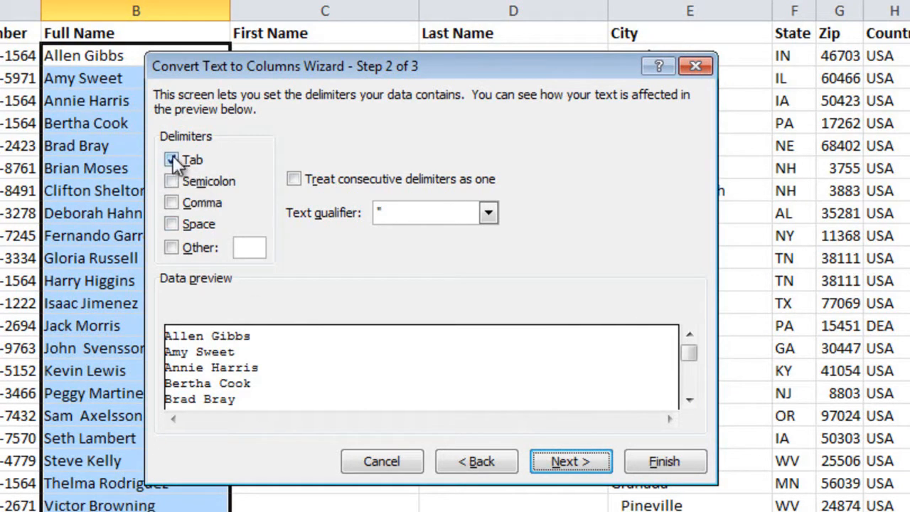
pyautogui.click(170, 224)
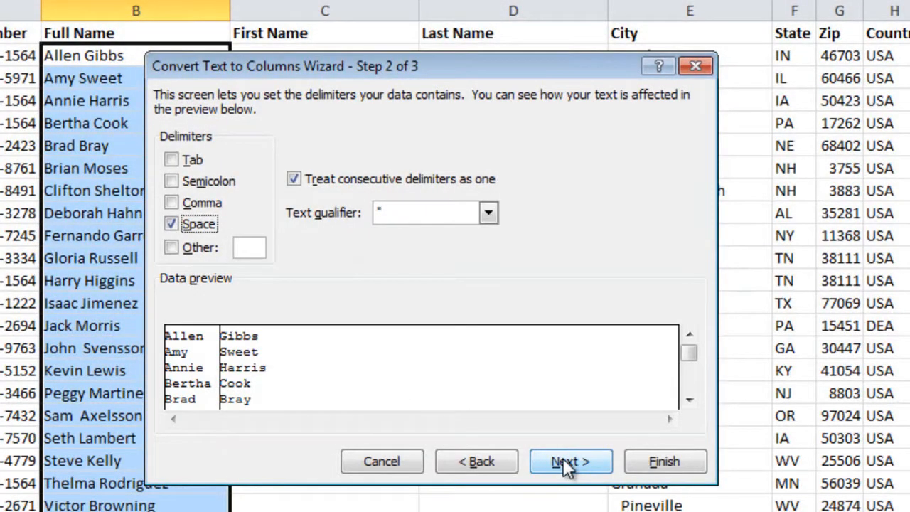
# Finish the wizard with destination C2 so first and last names fill columns C and D.
pyautogui.click(570, 461)
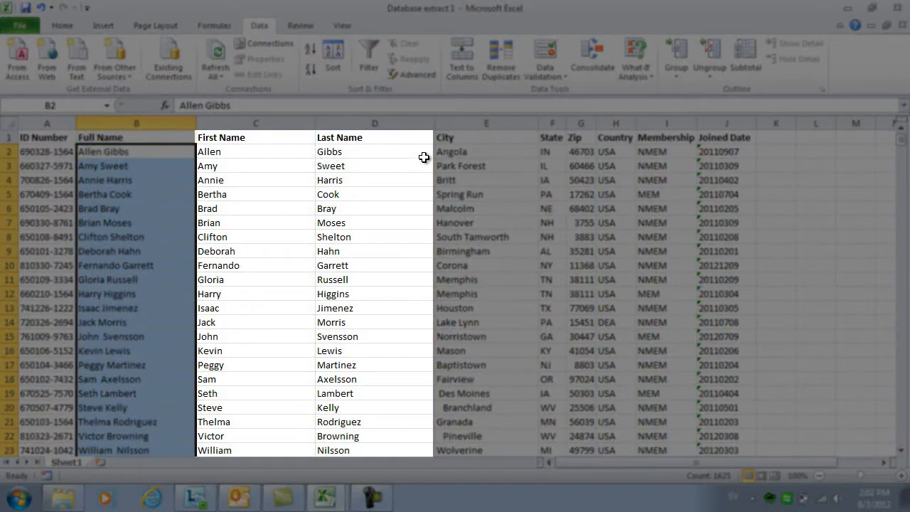
pyautogui.moveTo(415, 331)
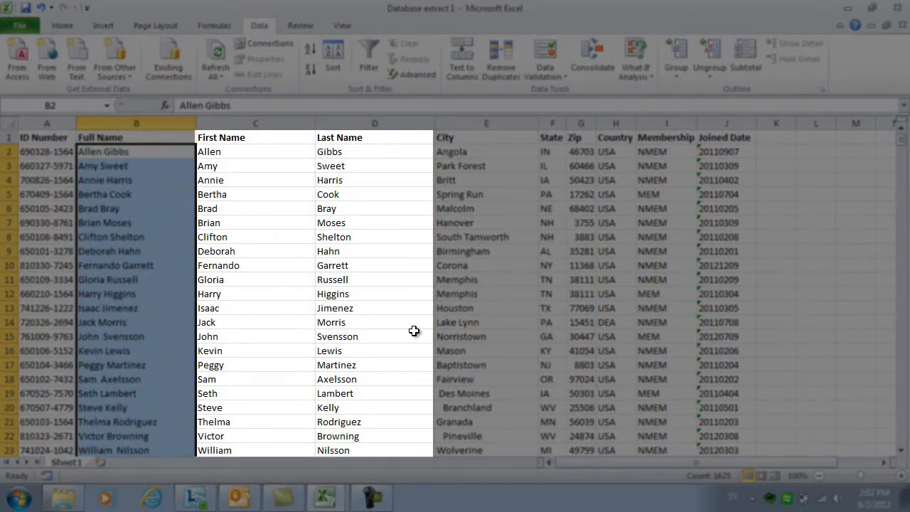